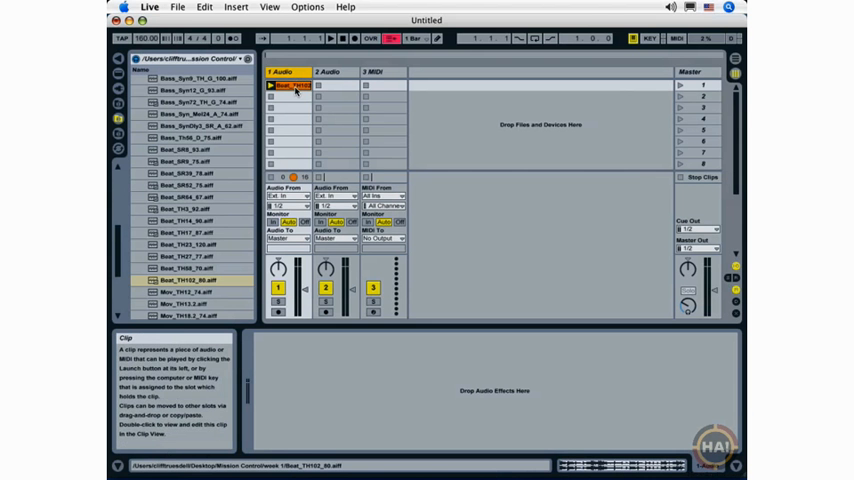
Open the first audio track's bass clip so its waveform shows in the Clip View
double_click(288, 84)
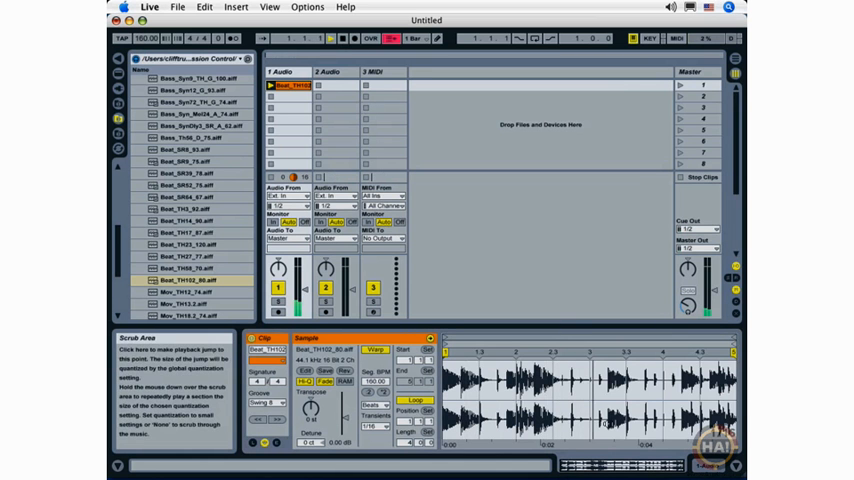
Switch from Session View to the empty Arrangement View timeline
click(344, 38)
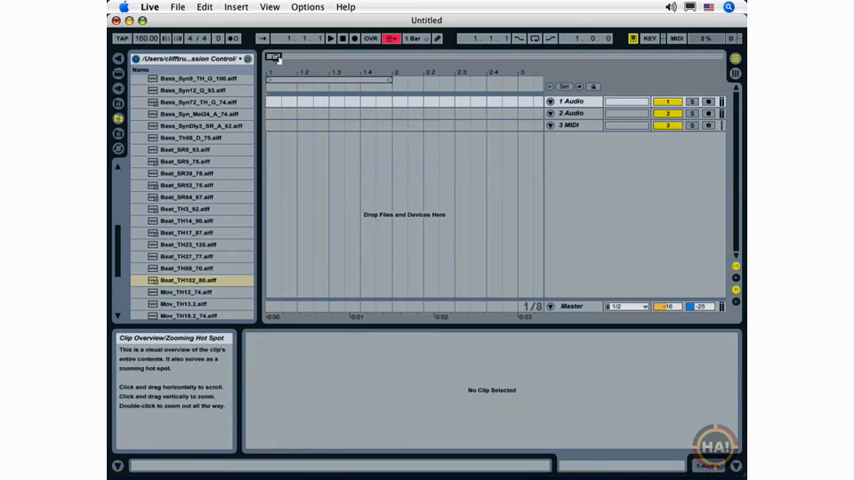
click(184, 280)
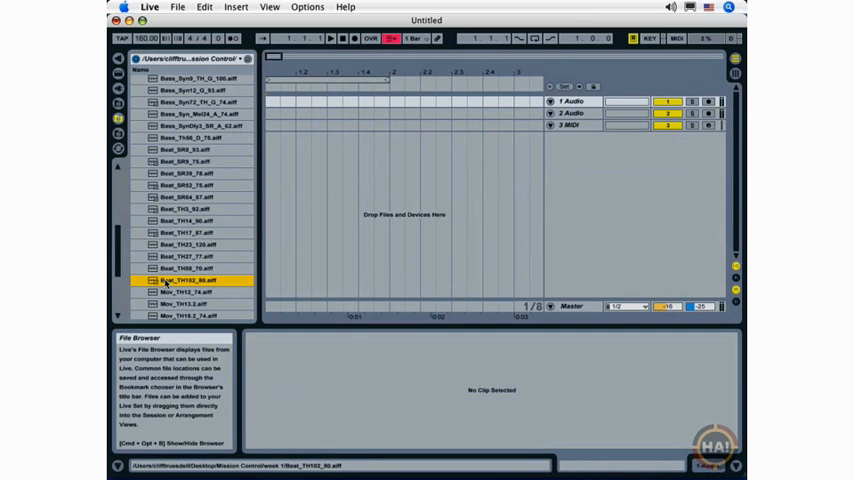